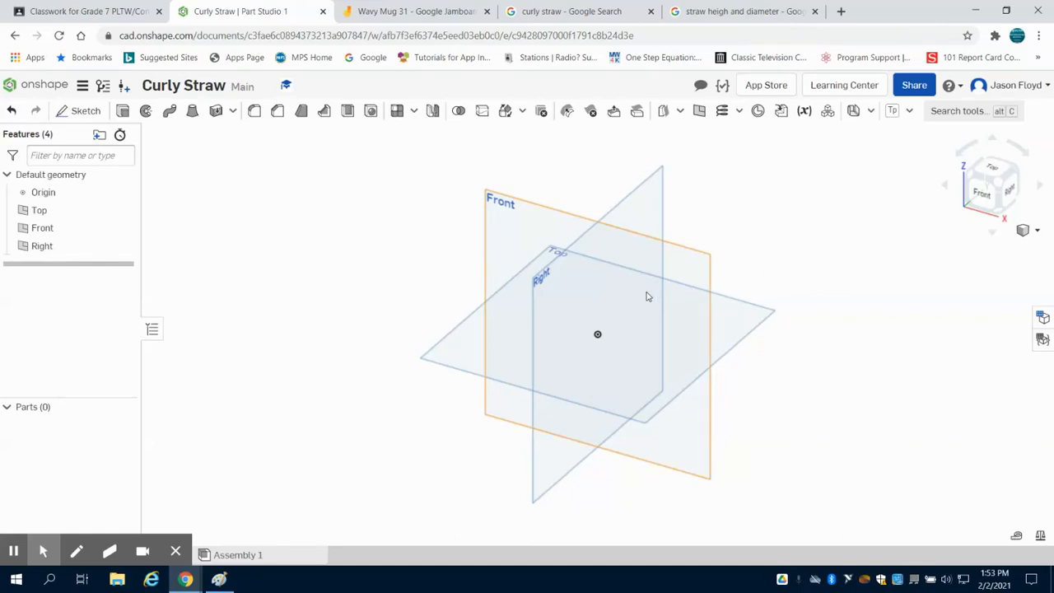
Sketch a vertical line up from the origin on the Front plane.
left_click(262, 216)
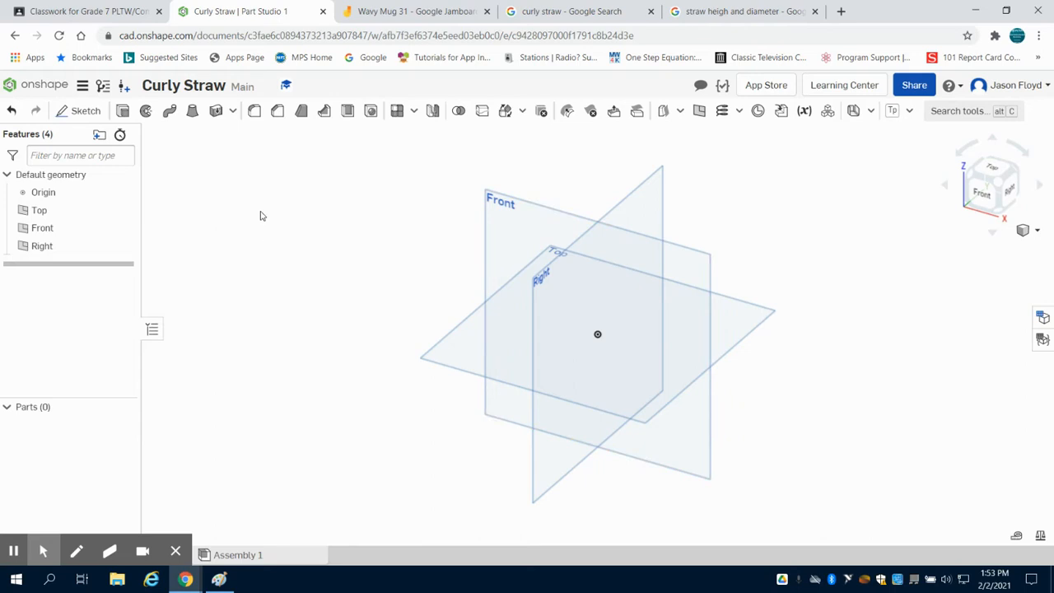
mouse_move(156, 122)
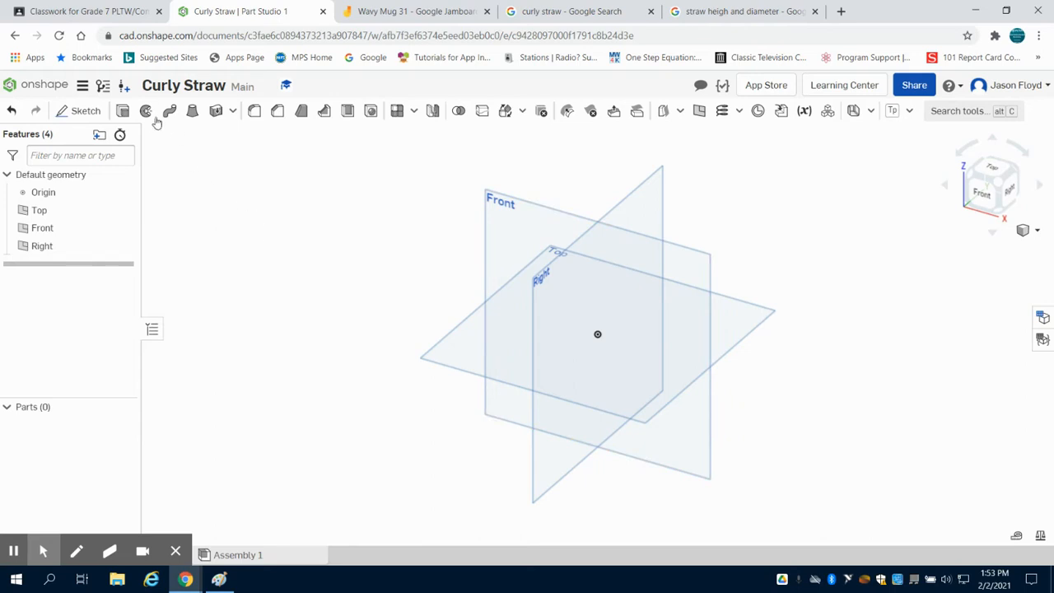
left_click(86, 111)
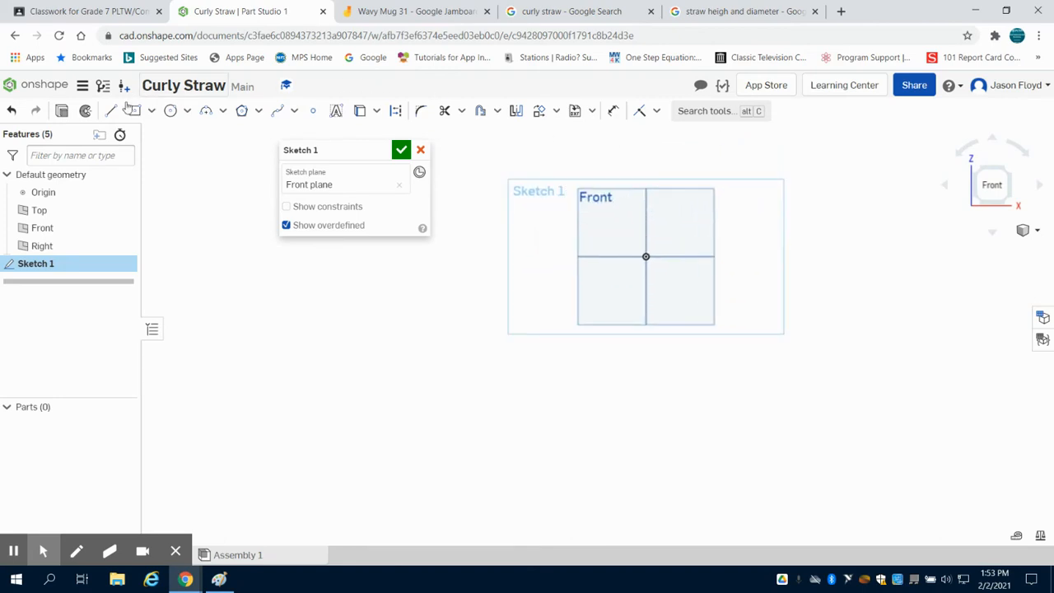
left_click(111, 110)
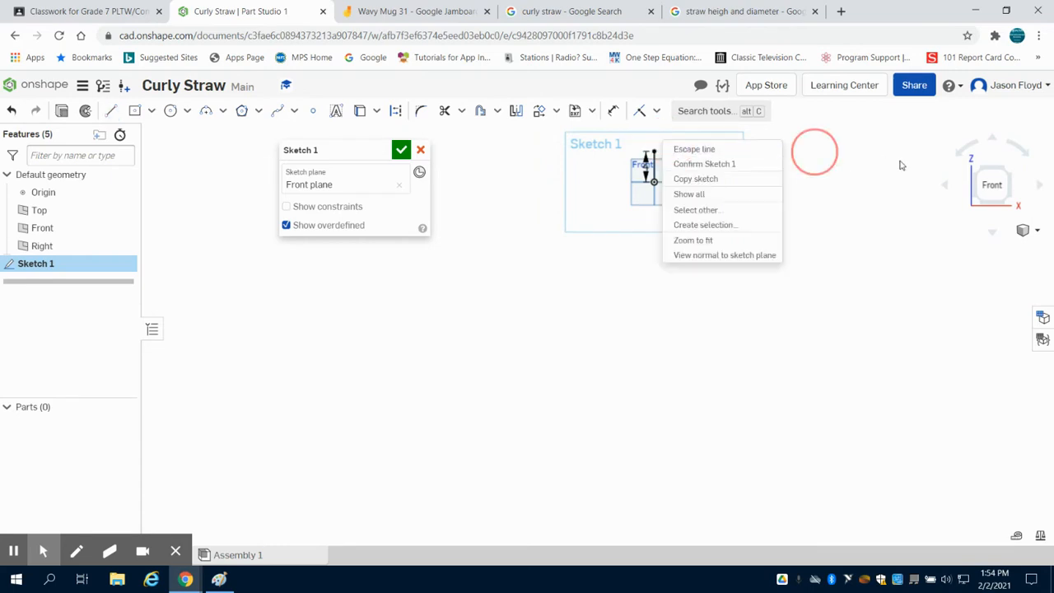
left_click(692, 239)
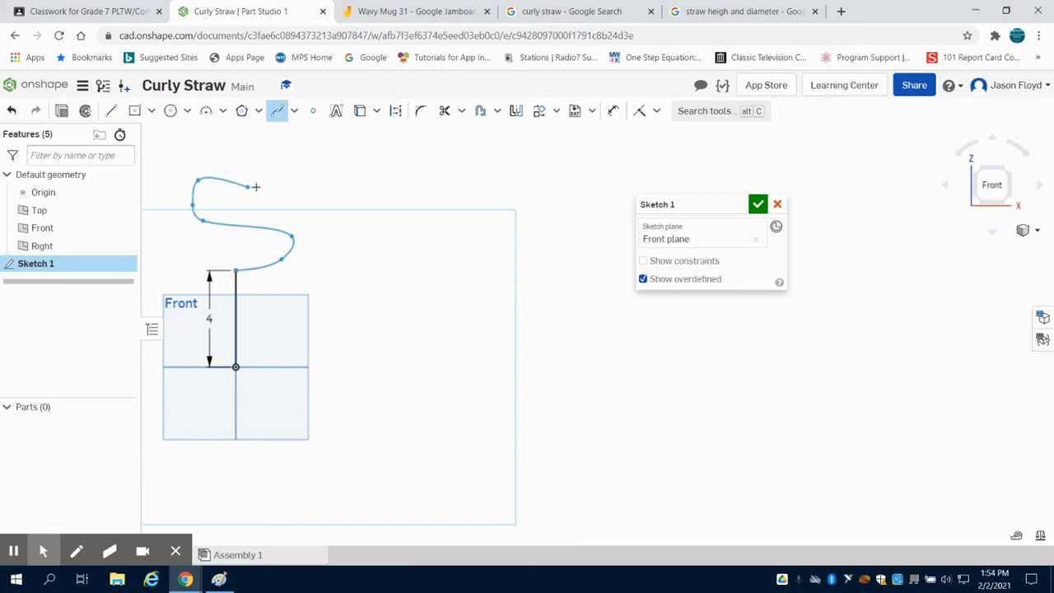
mouse_move(262, 188)
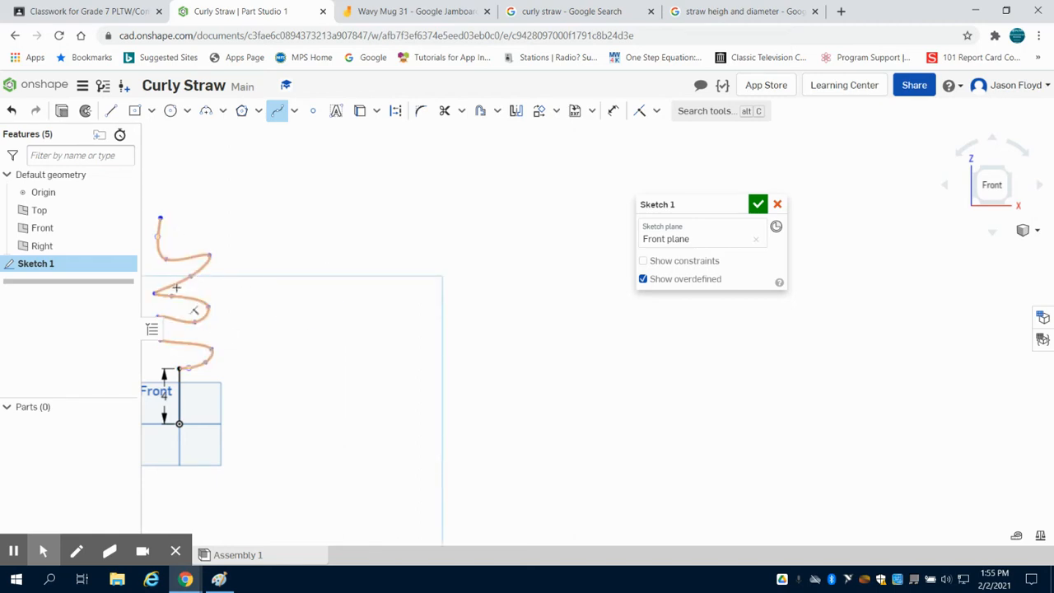
Place the spline's last point, end the spline, and accept Sketch 1.
left_click(171, 285)
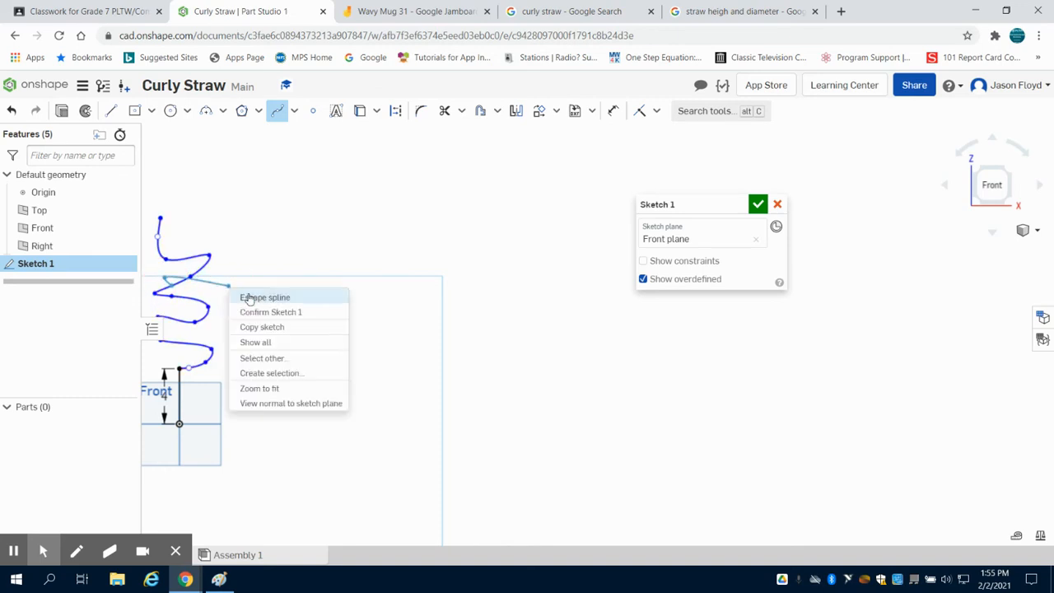
left_click(265, 297)
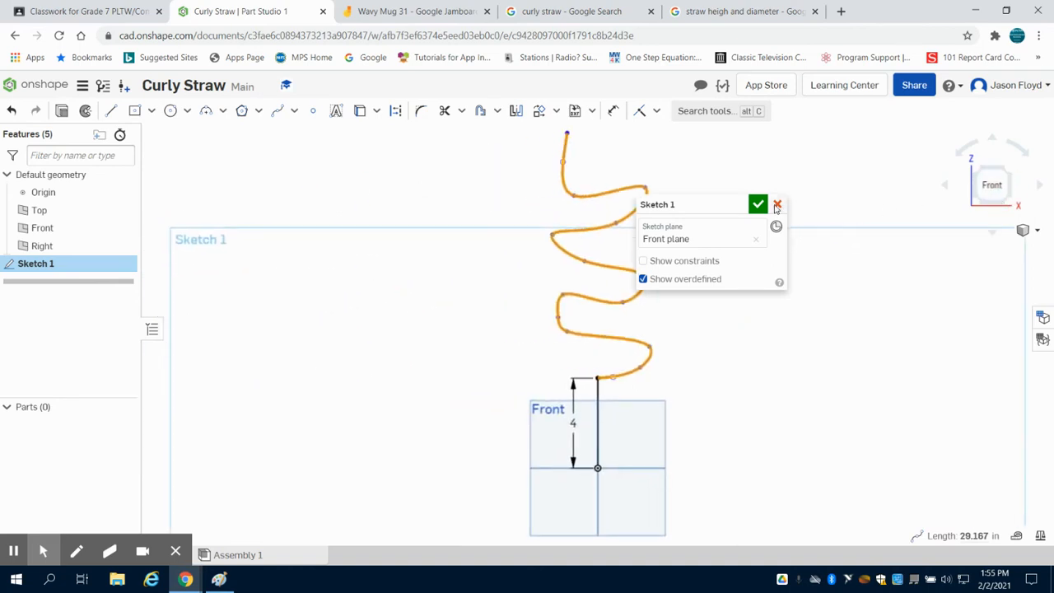
left_click(757, 204)
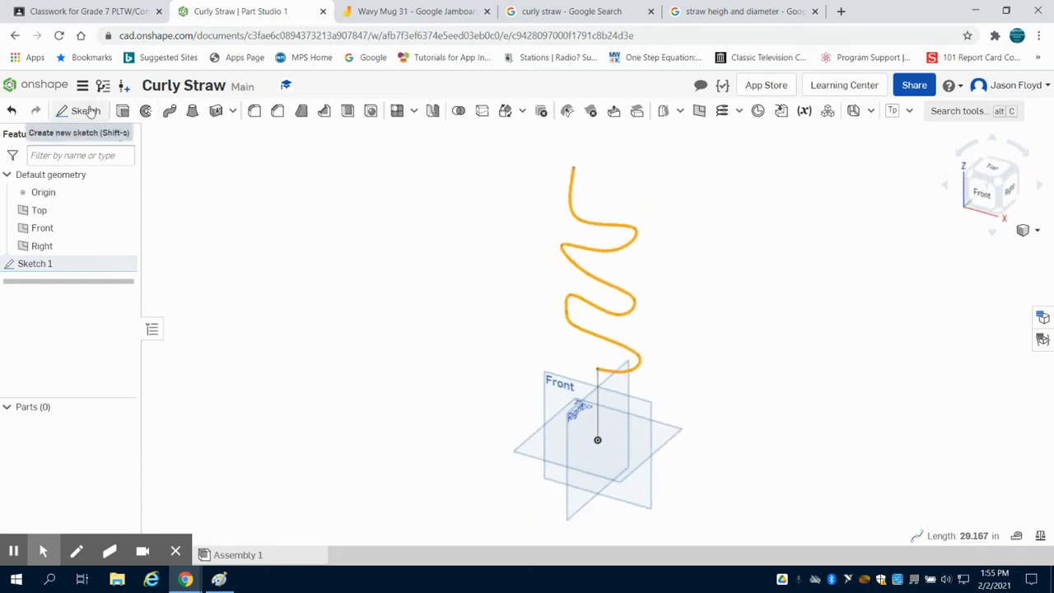
Draw a 0.15 circle at the origin on the Top plane as Sketch 2, then view from top.
left_click(86, 111)
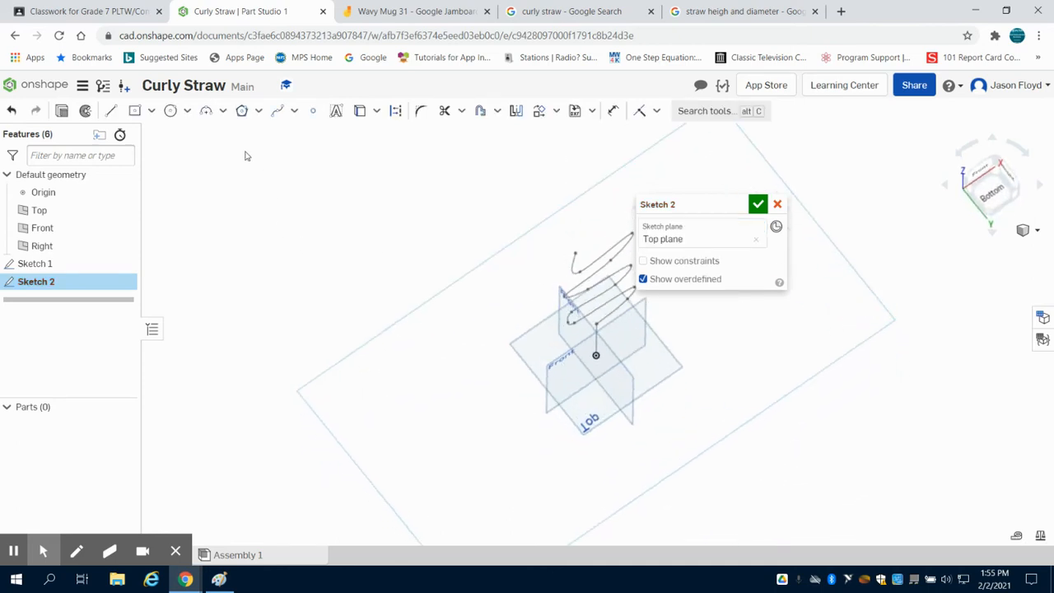
left_click(171, 110)
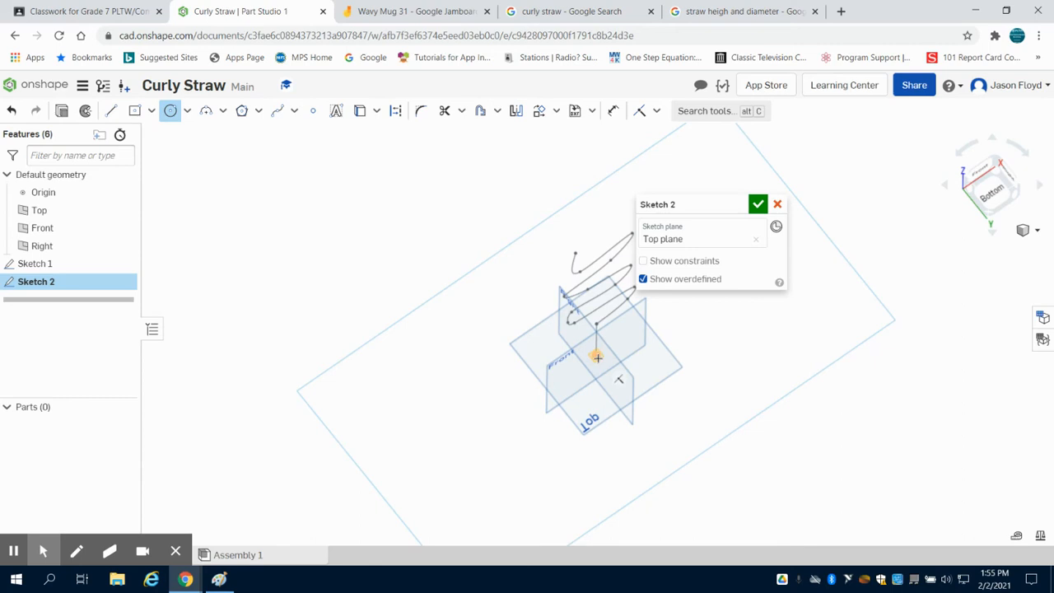
left_click(597, 356)
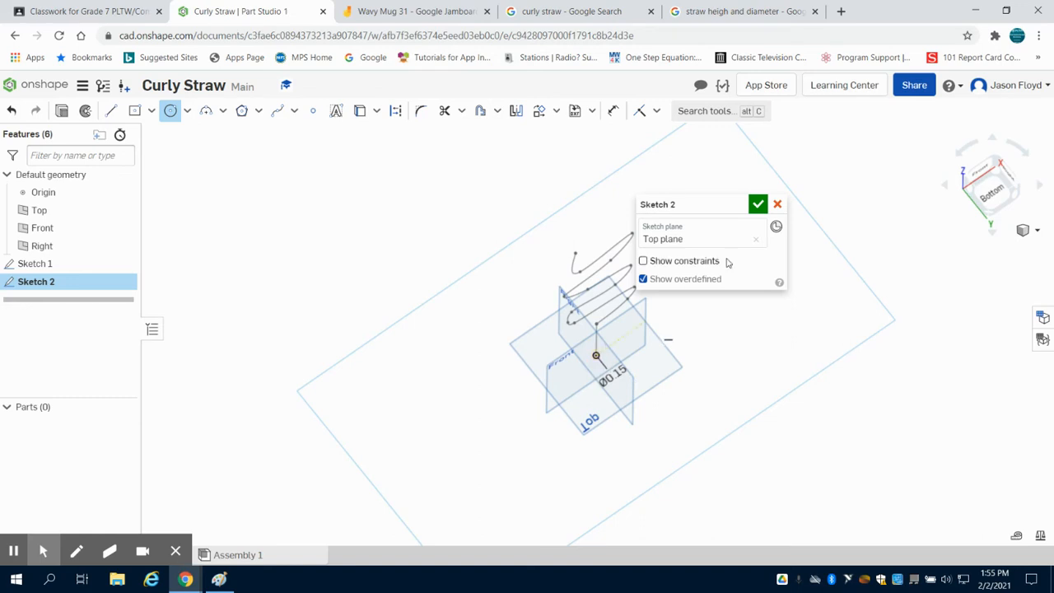
left_click(757, 203)
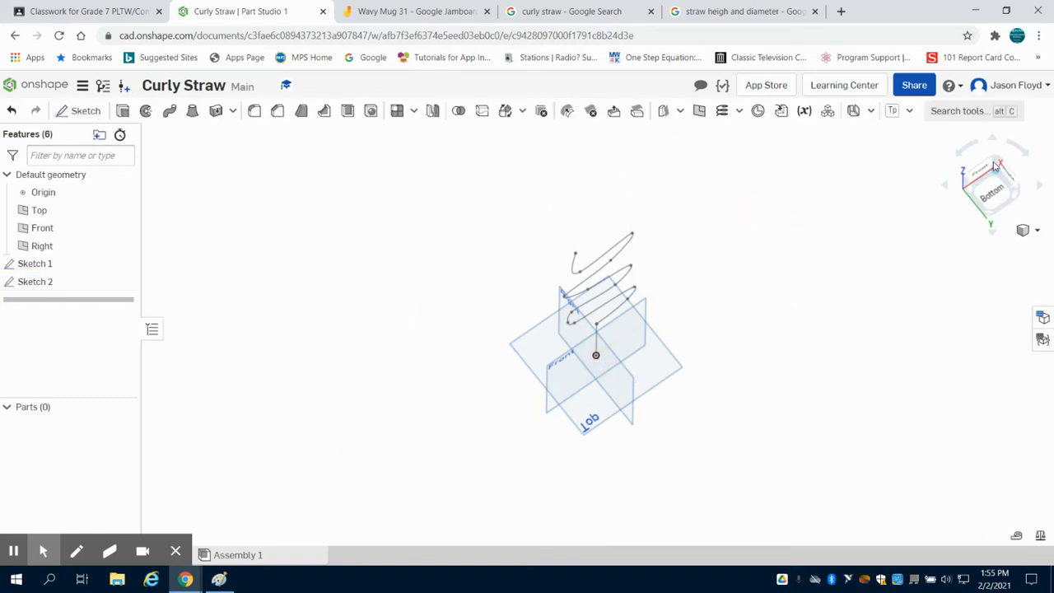
left_click(996, 173)
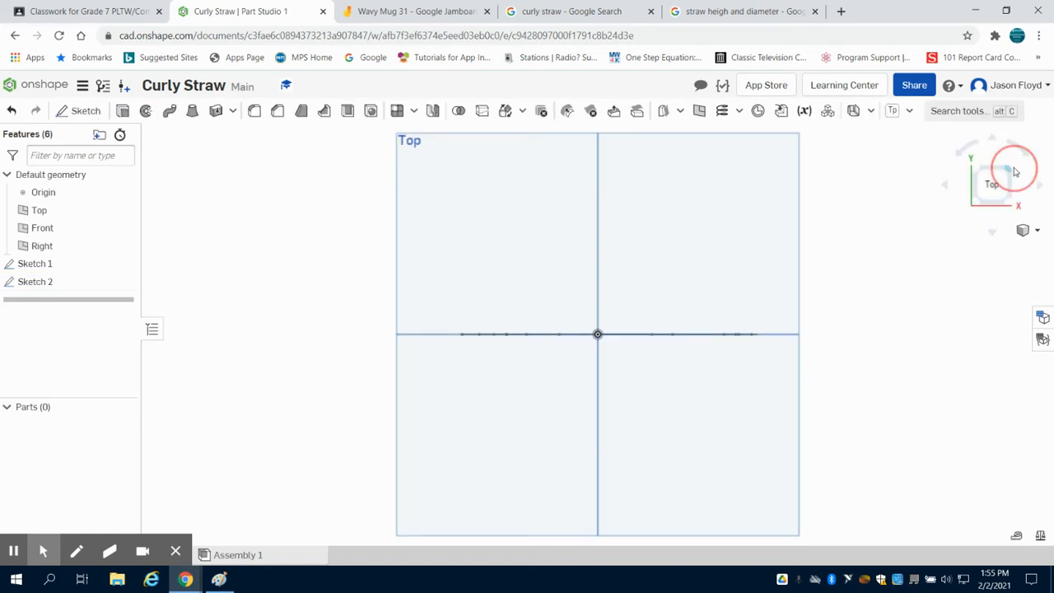
Sweep the Sketch 2 circle along the Sketch 1 path to create Part 1.
left_click(1015, 171)
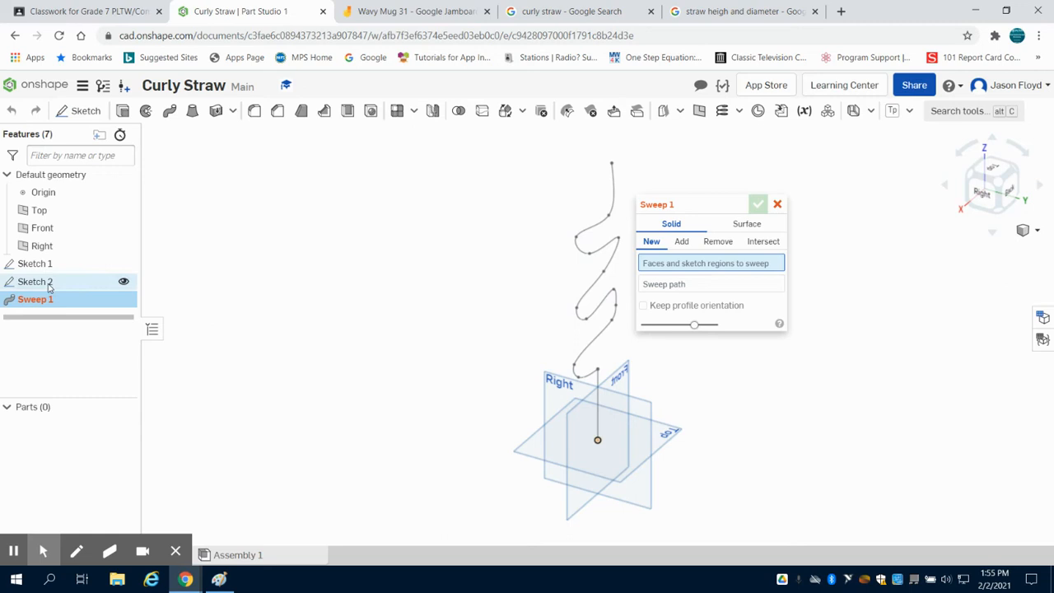
left_click(34, 281)
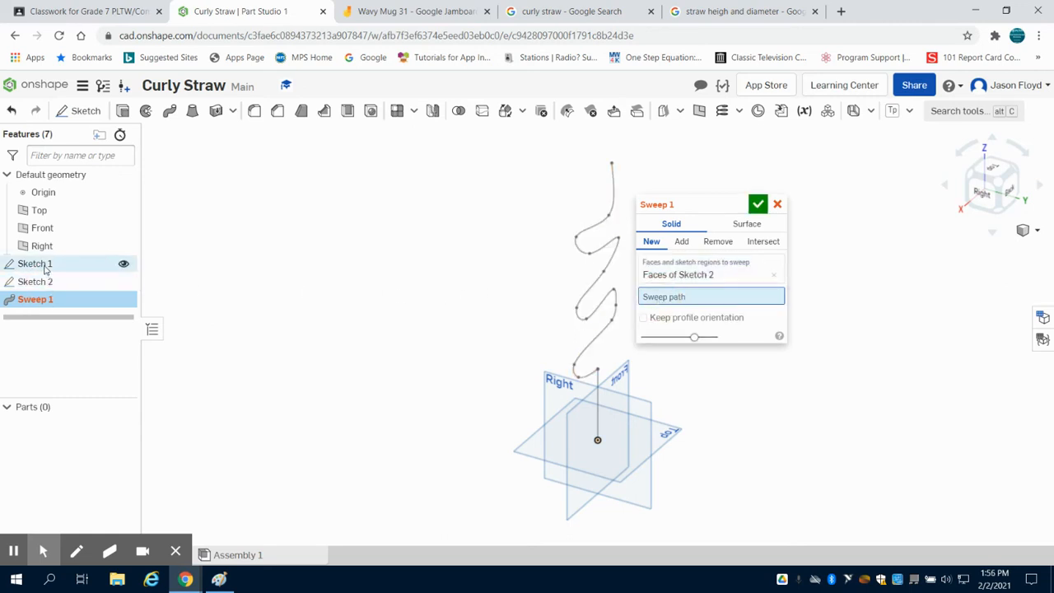
left_click(34, 264)
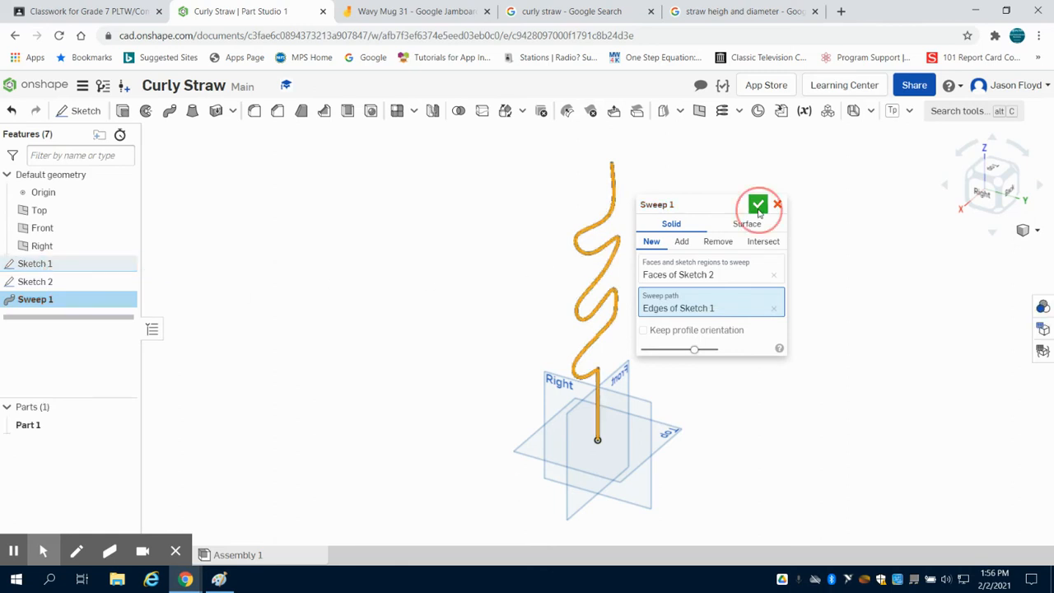
left_click(757, 204)
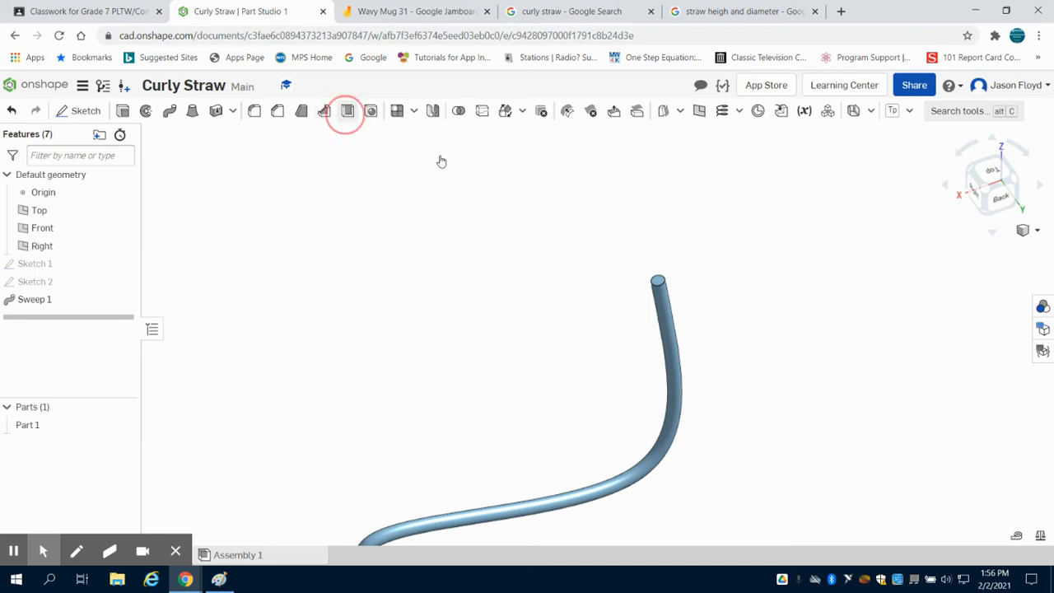
Try a 0.07 in Hollow shell on the straw, then cancel it.
left_click(345, 110)
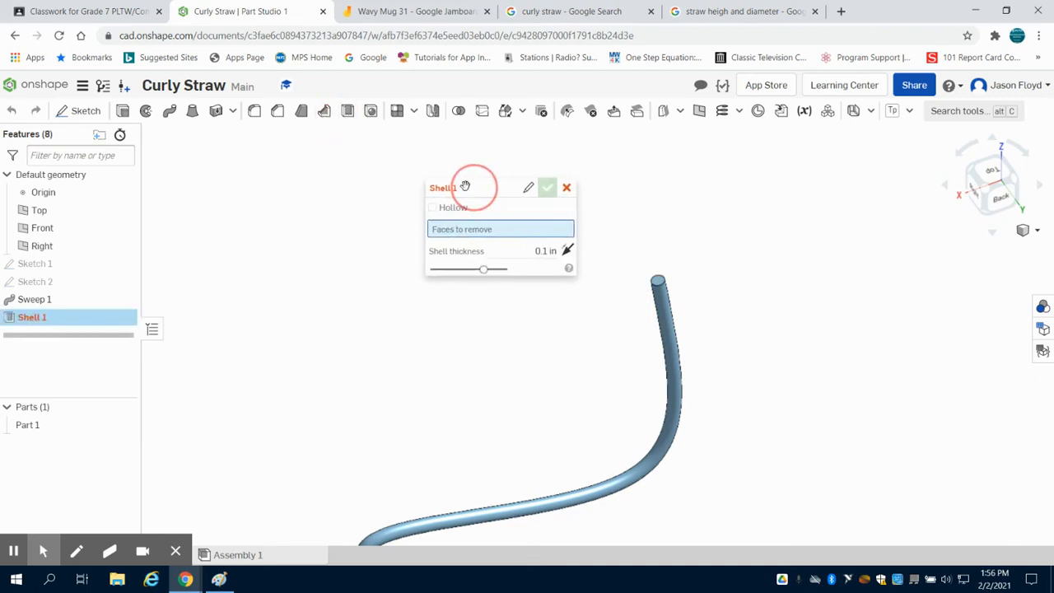
left_click(658, 282)
type("0.08")
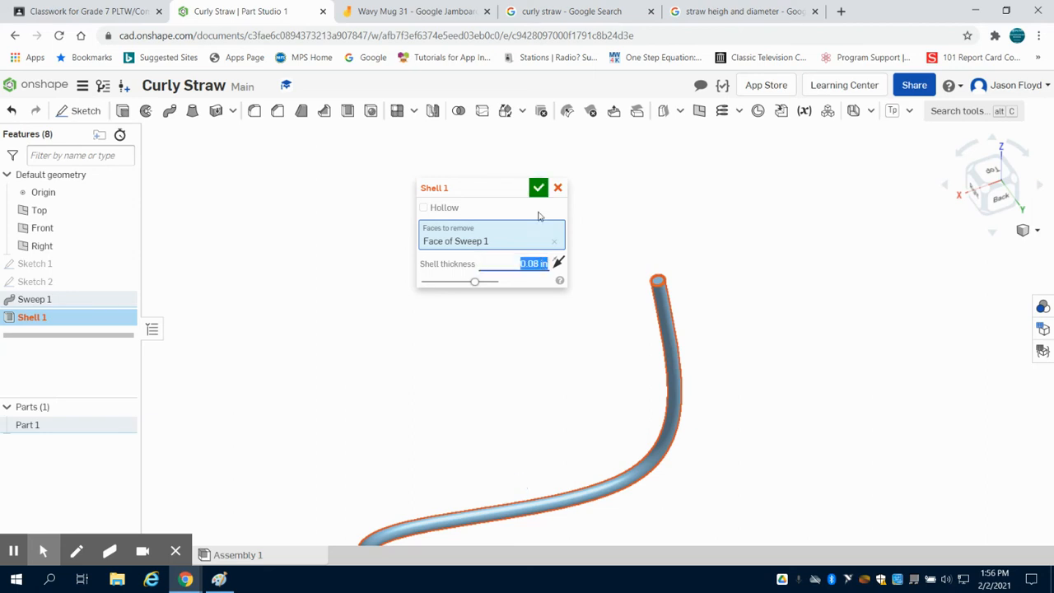
mouse_move(638, 216)
type("0.07")
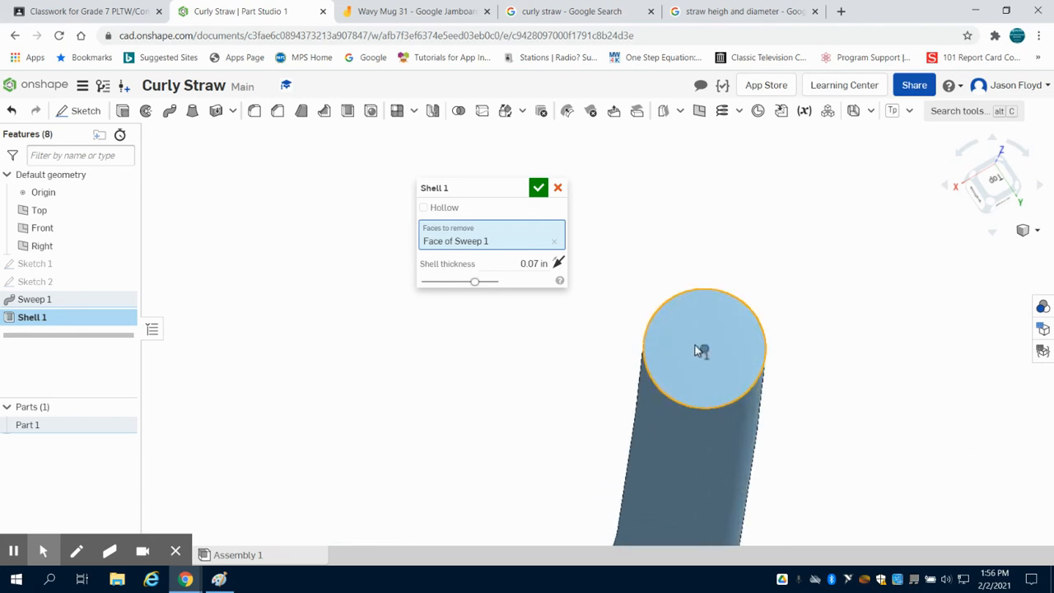
mouse_move(605, 297)
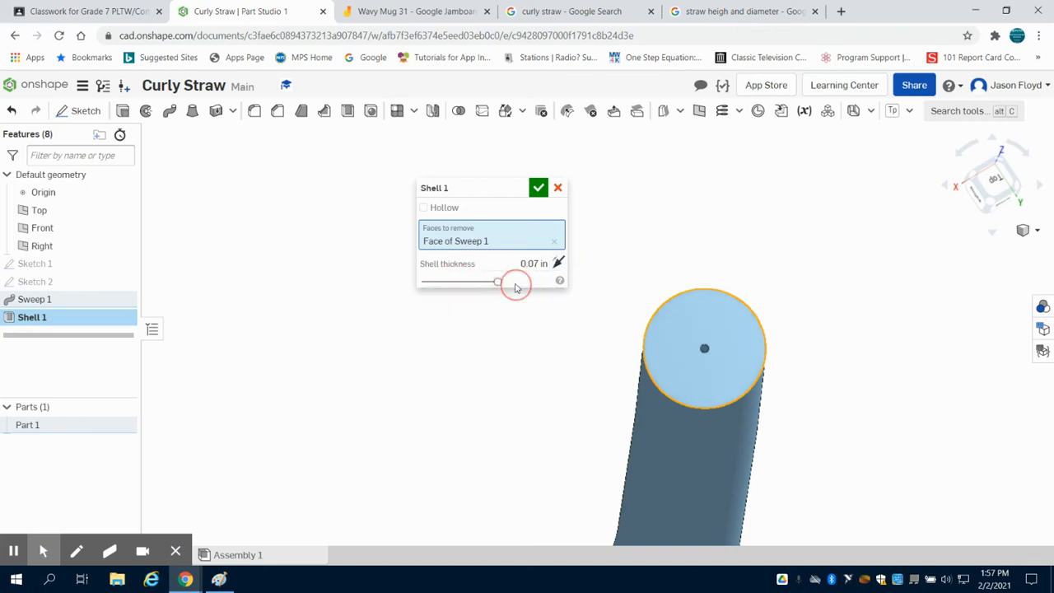
left_click(424, 207)
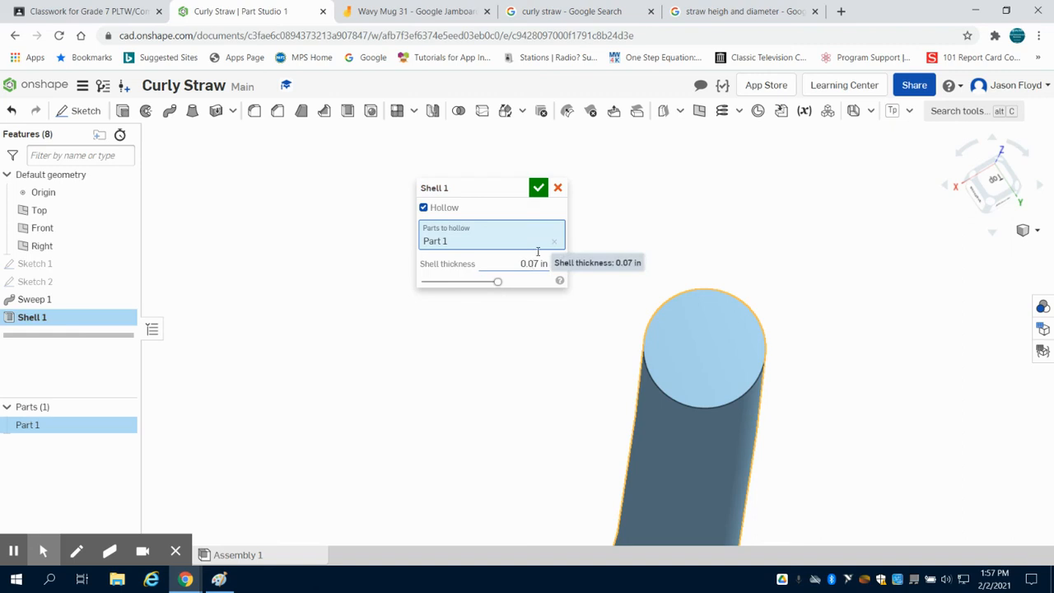
left_click(557, 188)
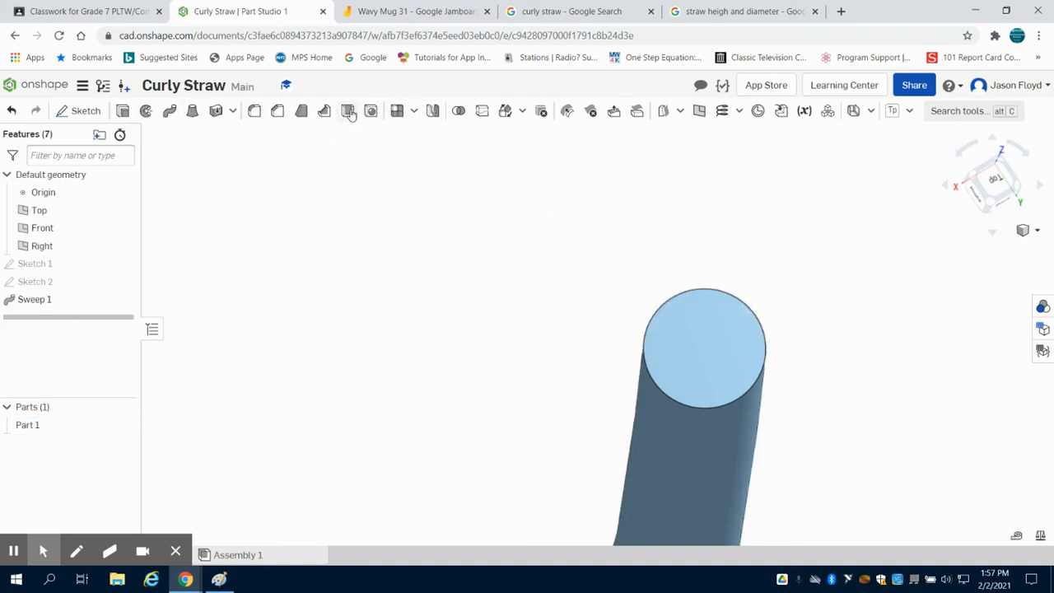
Start a Shell on Part 1 at .01 thickness with Hollow unchecked.
left_click(347, 111)
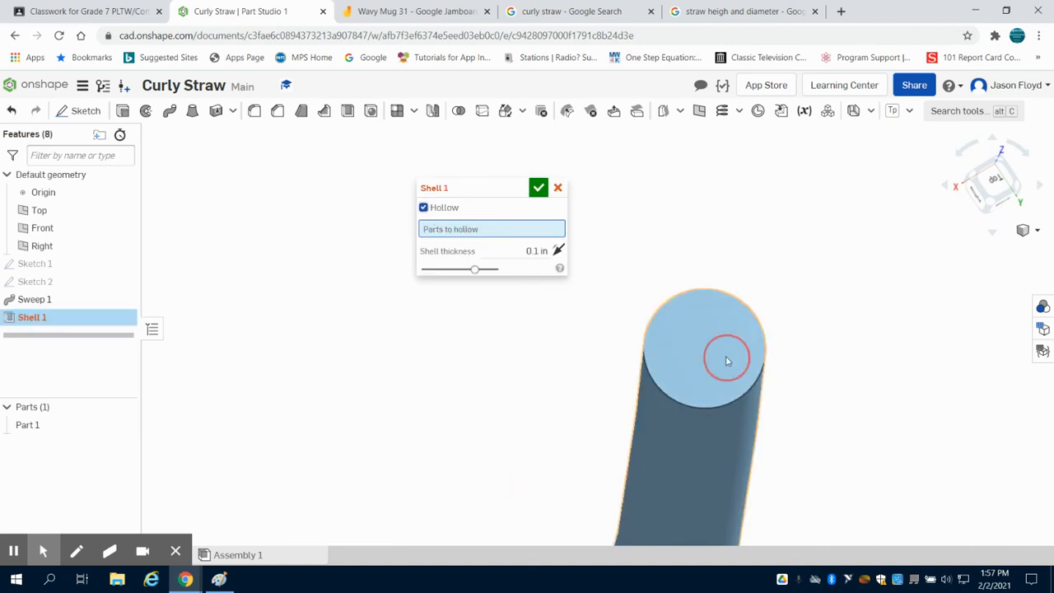
left_click(727, 359)
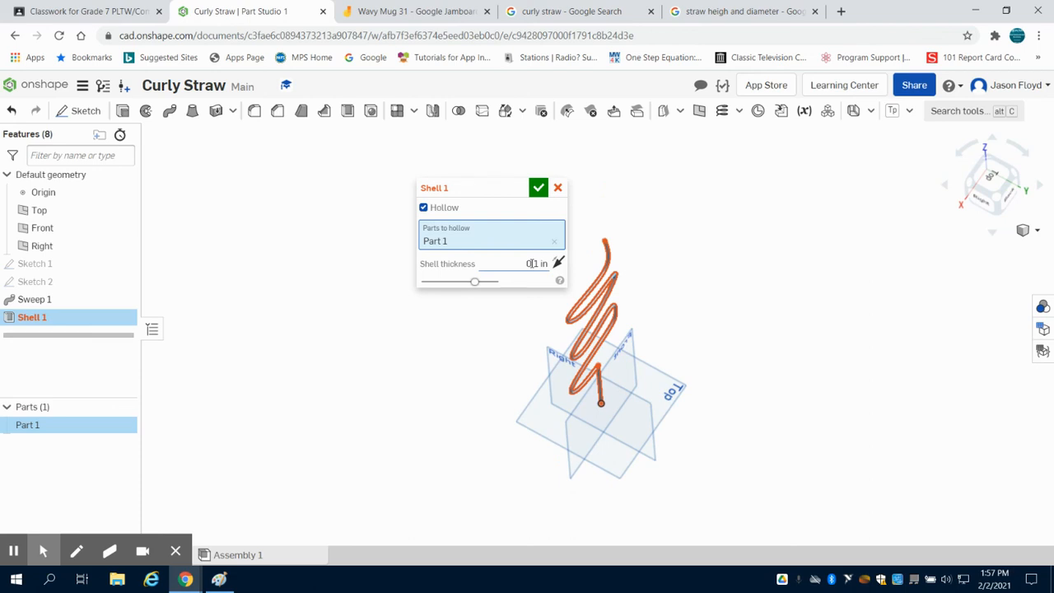
triple_click(535, 264)
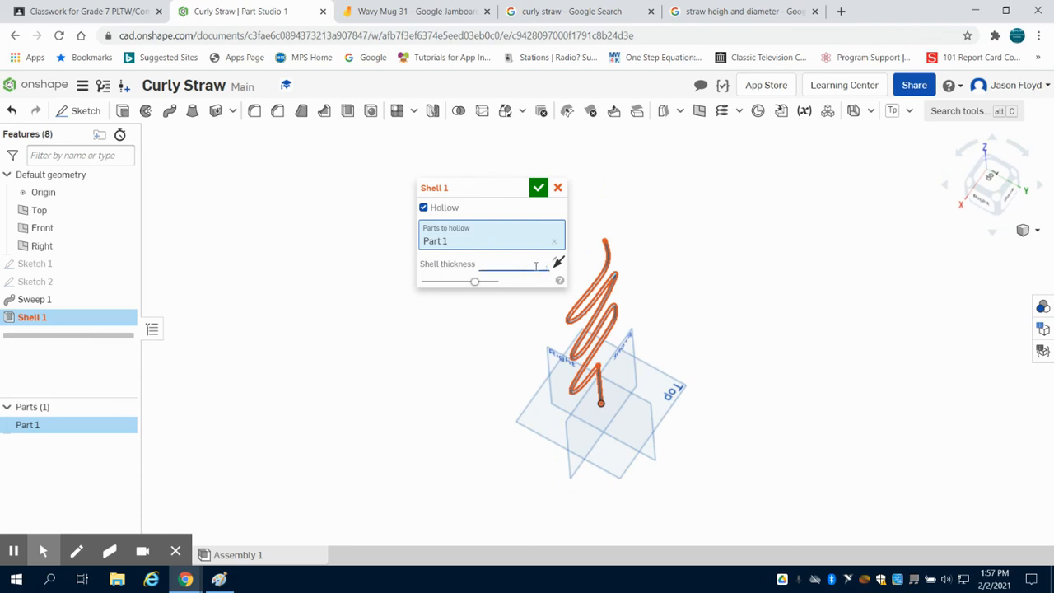
type(".001")
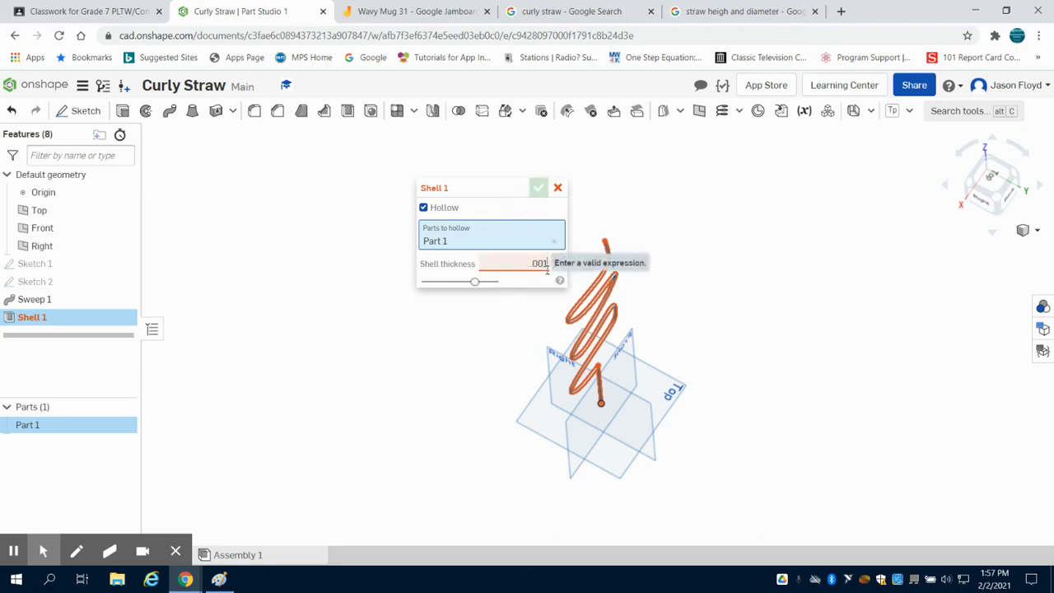
key("Backspace")
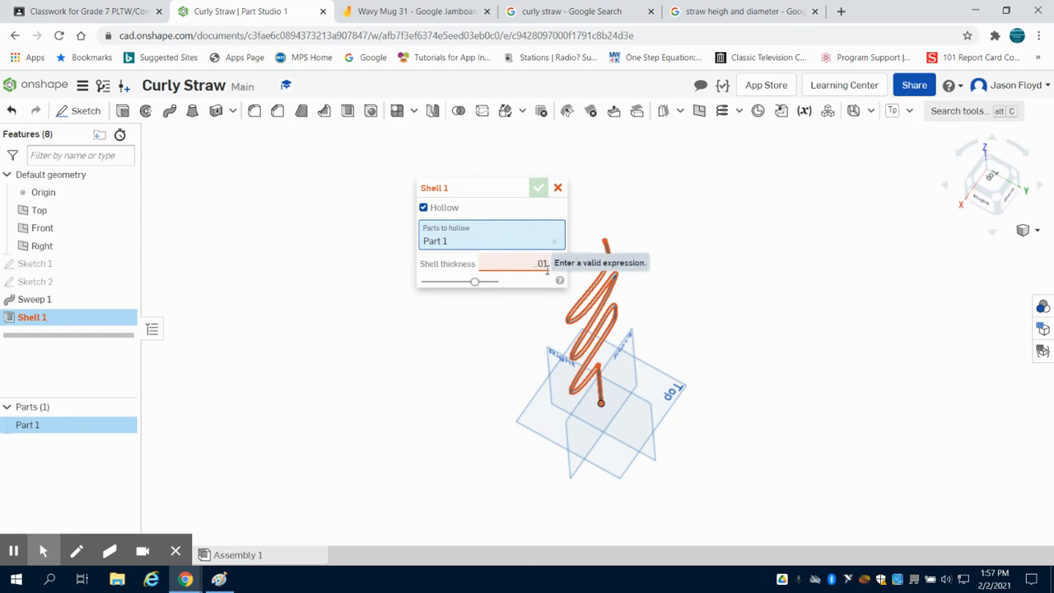
left_click(423, 206)
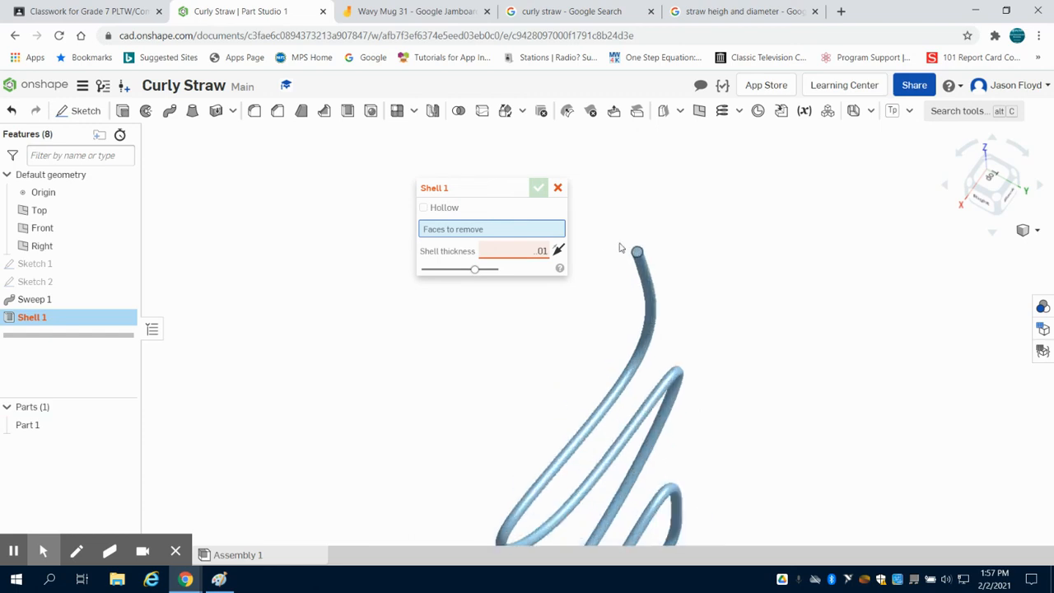
Remove the straw's top end face in Shell 1 and accept it.
left_click(637, 251)
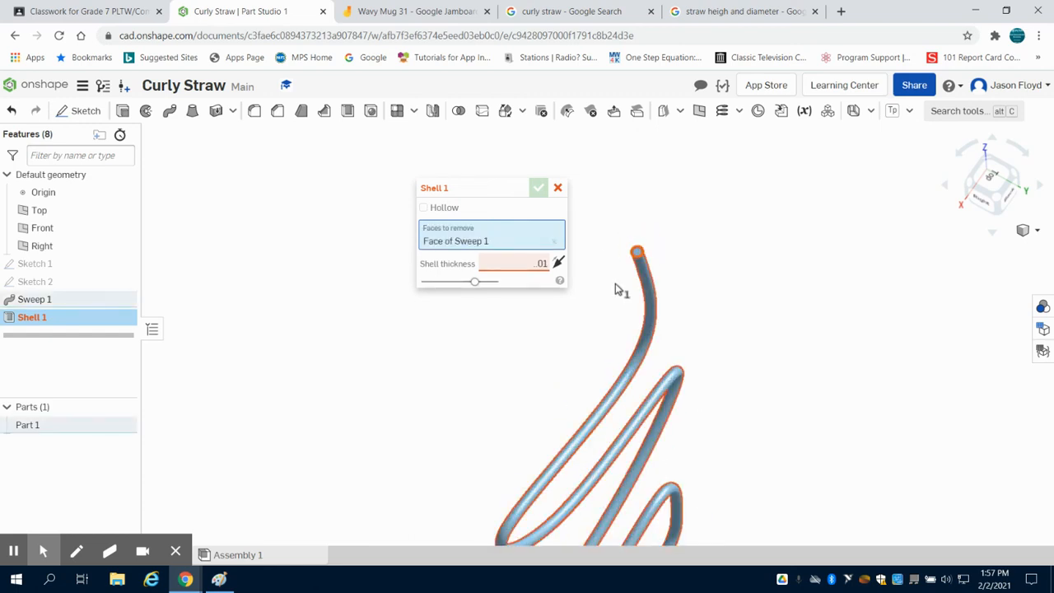
mouse_move(566, 249)
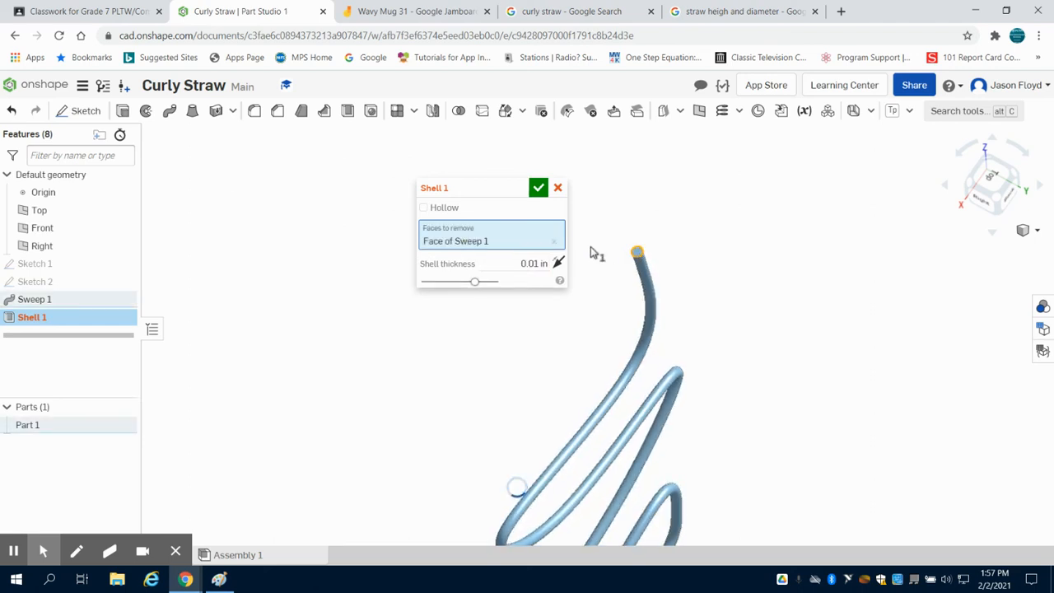
left_click(537, 188)
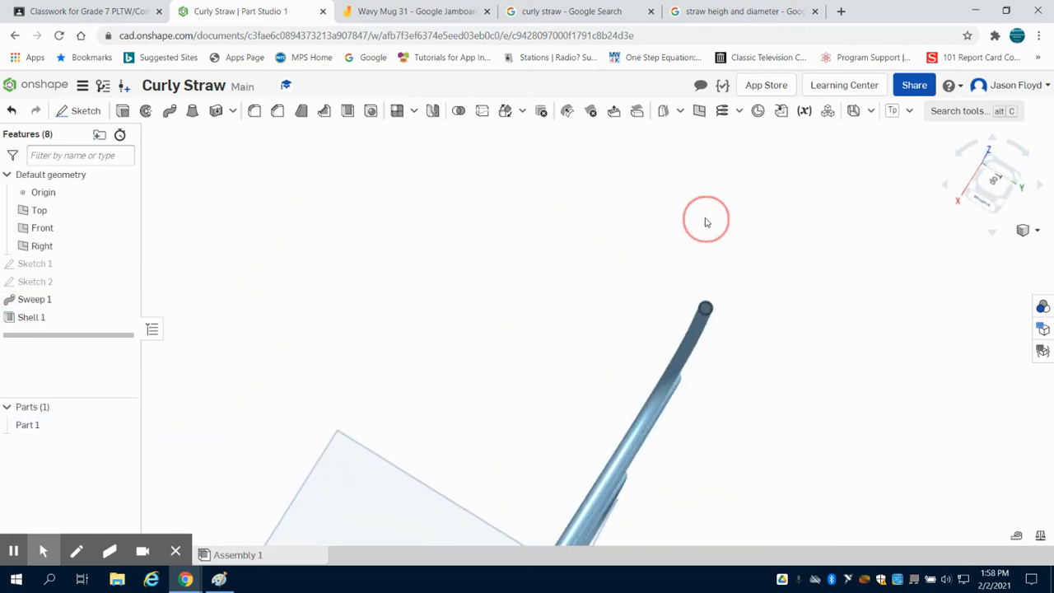
Show the whole hollow straw in an isometric view.
left_click(982, 193)
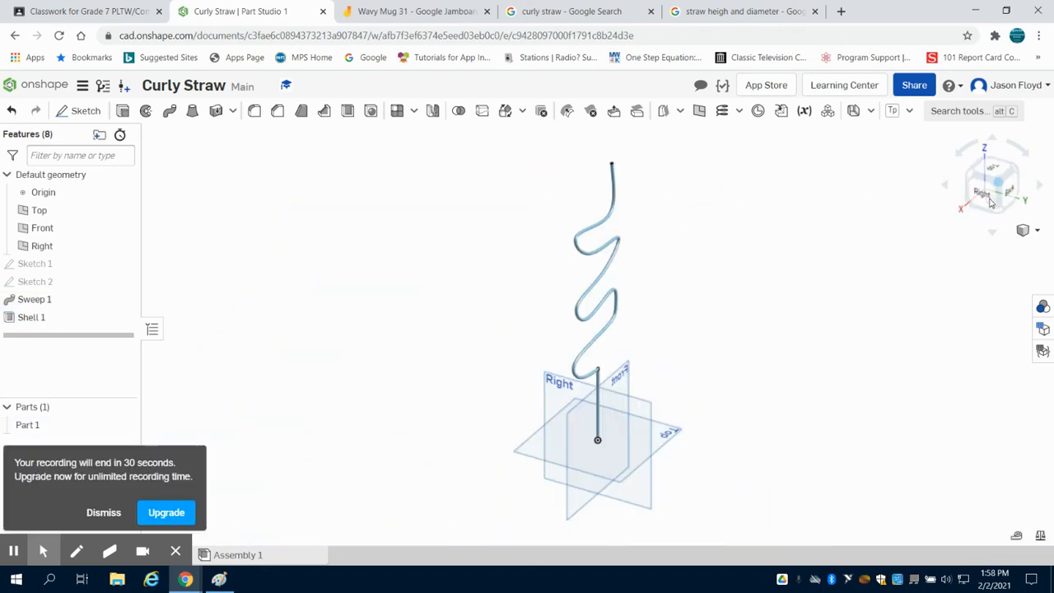
mouse_move(268, 416)
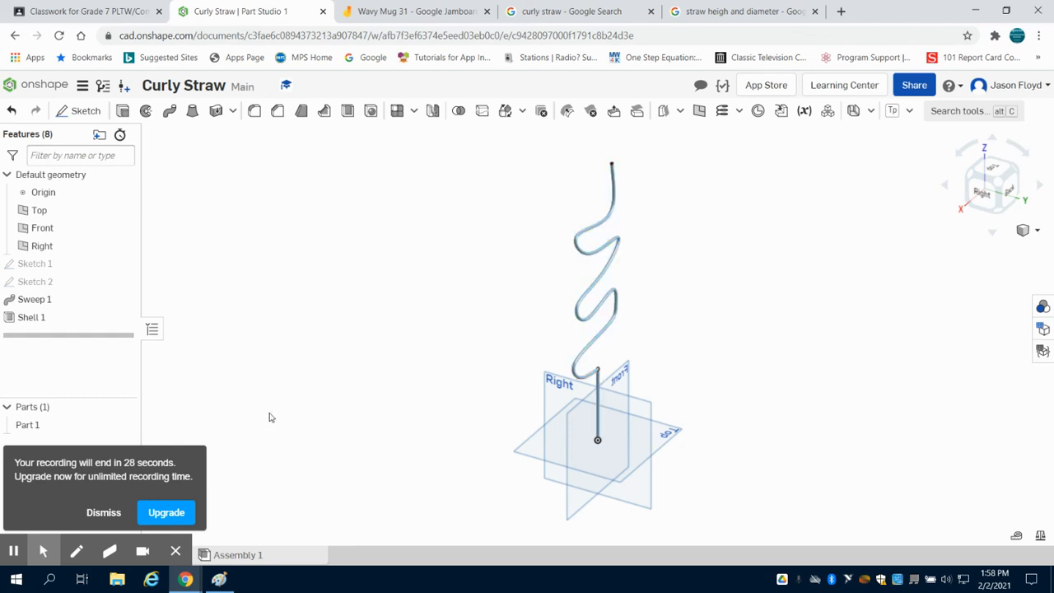
left_click(104, 512)
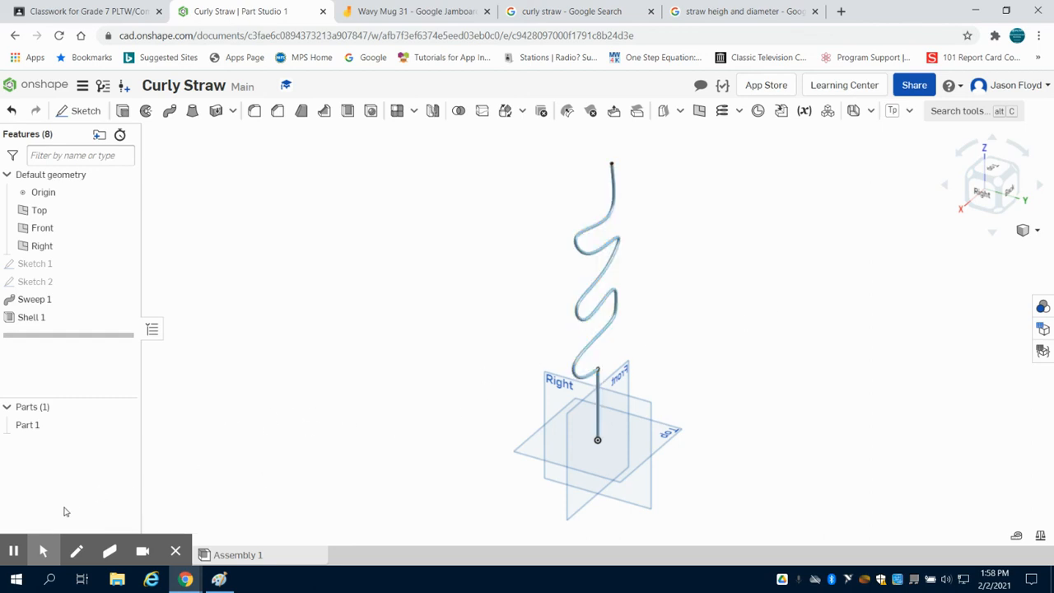
left_click(552, 340)
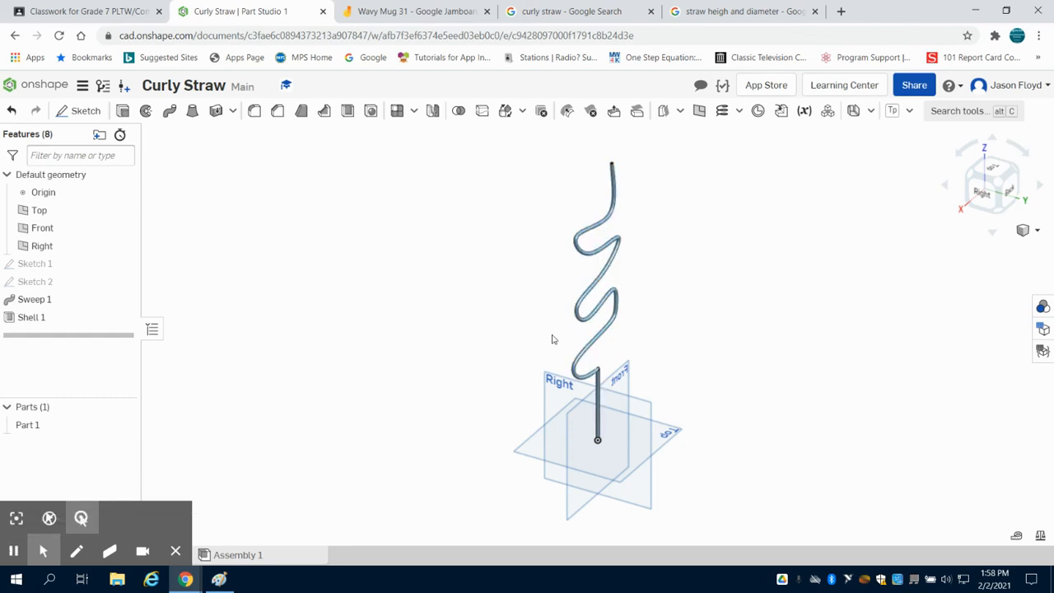
mouse_move(13, 550)
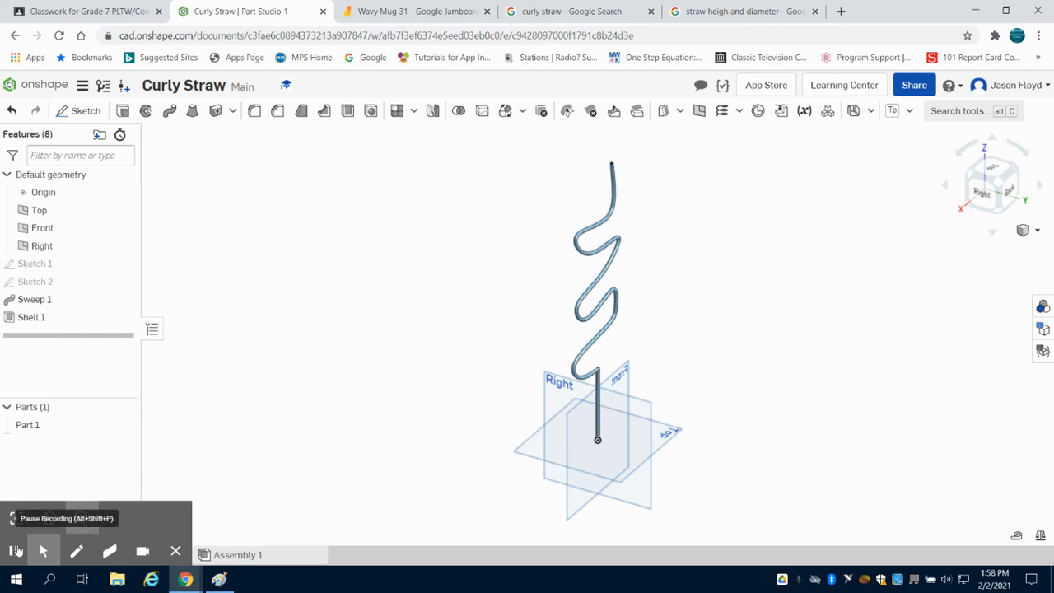